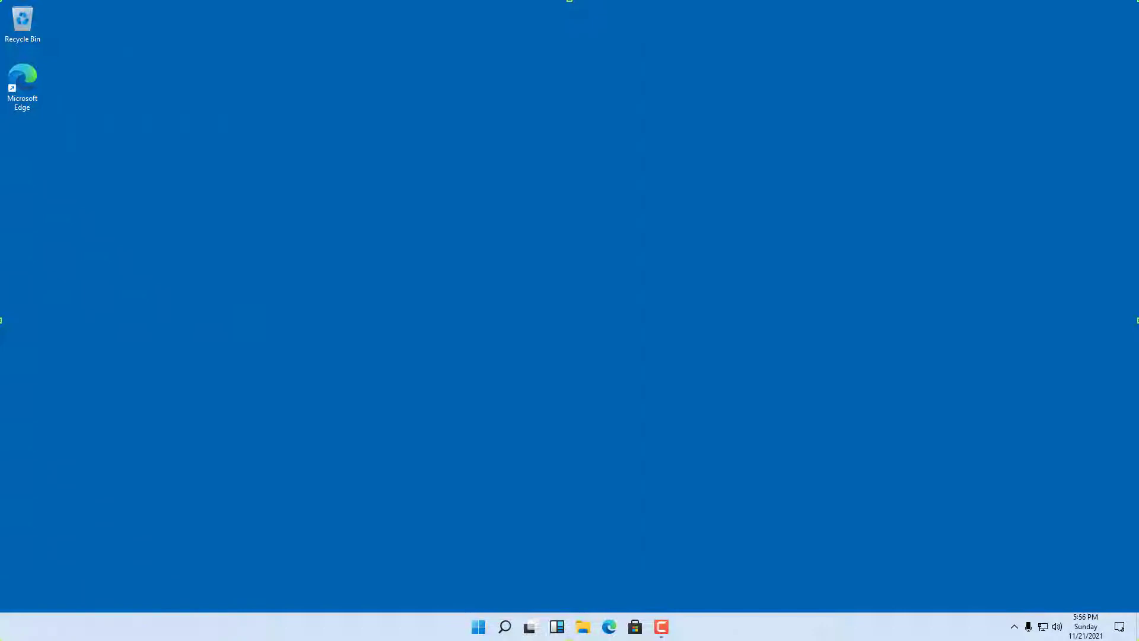
{"action": "mouse_move", "coordinate": [760, 359]}
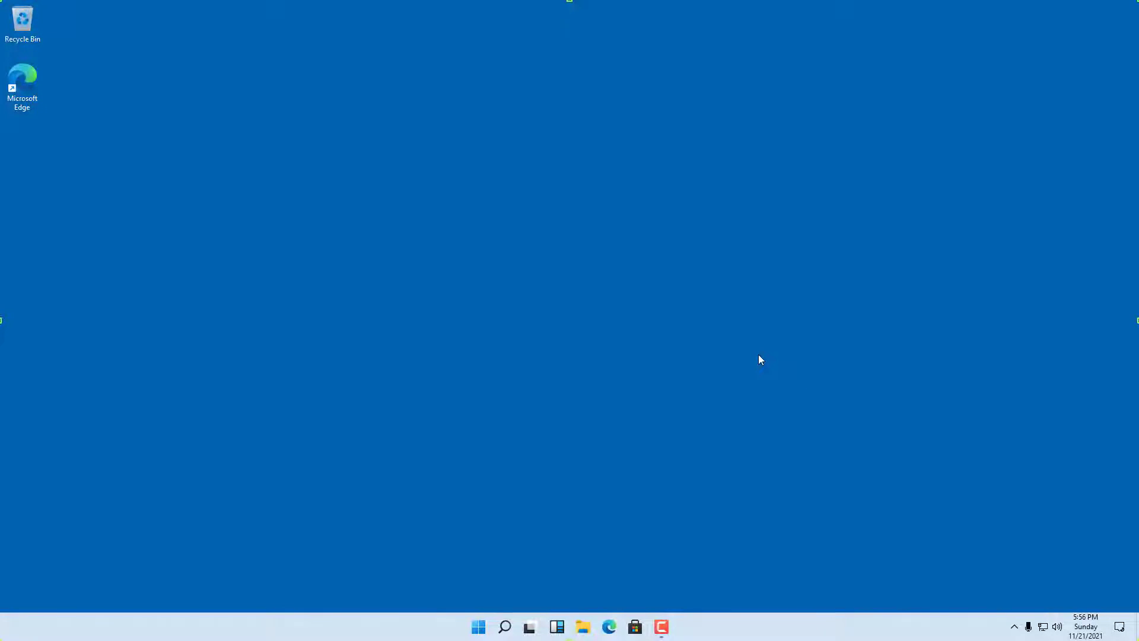
{"action": "mouse_move", "coordinate": [113, 157]}
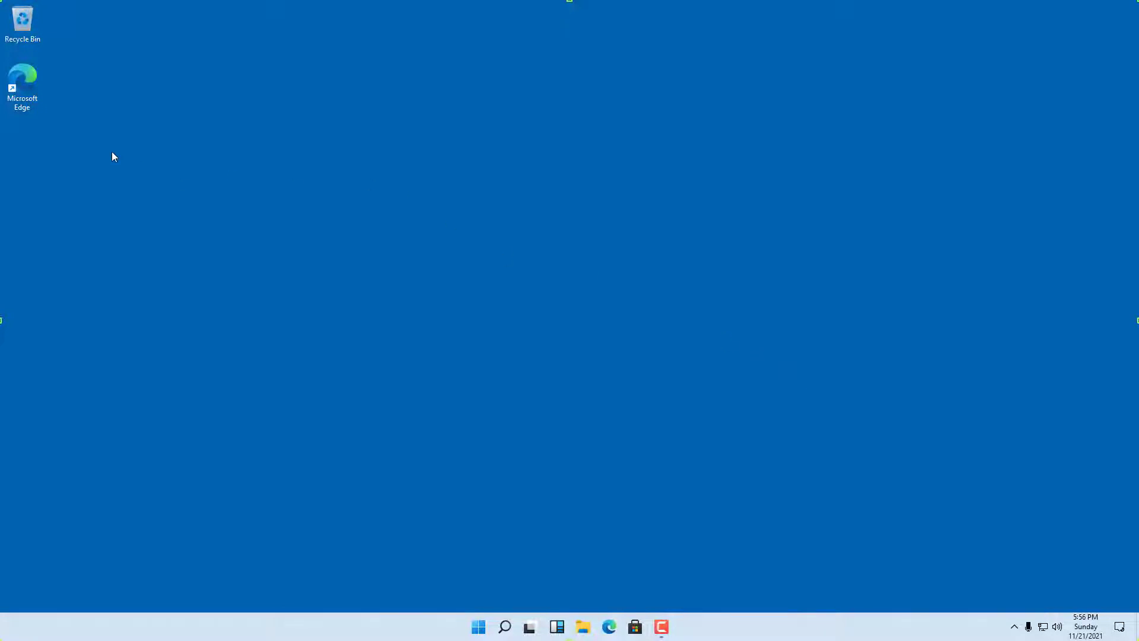
Launch Microsoft Edge from its desktop shortcut and work in the new window
{"action": "left_click", "coordinate": [22, 80]}
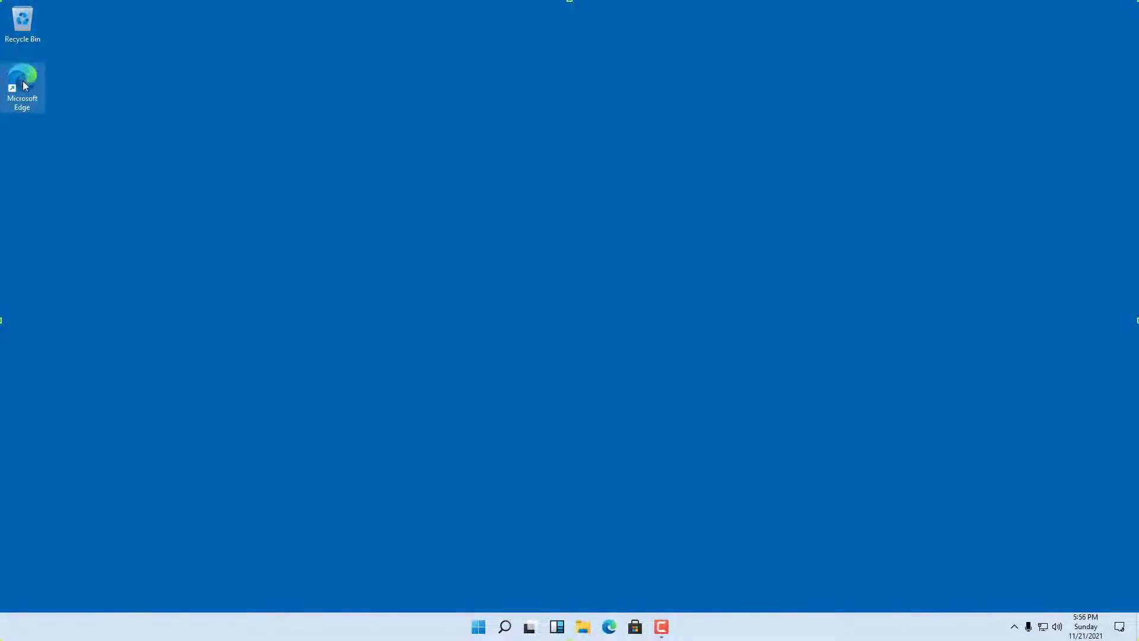
{"action": "double_click", "coordinate": [22, 82]}
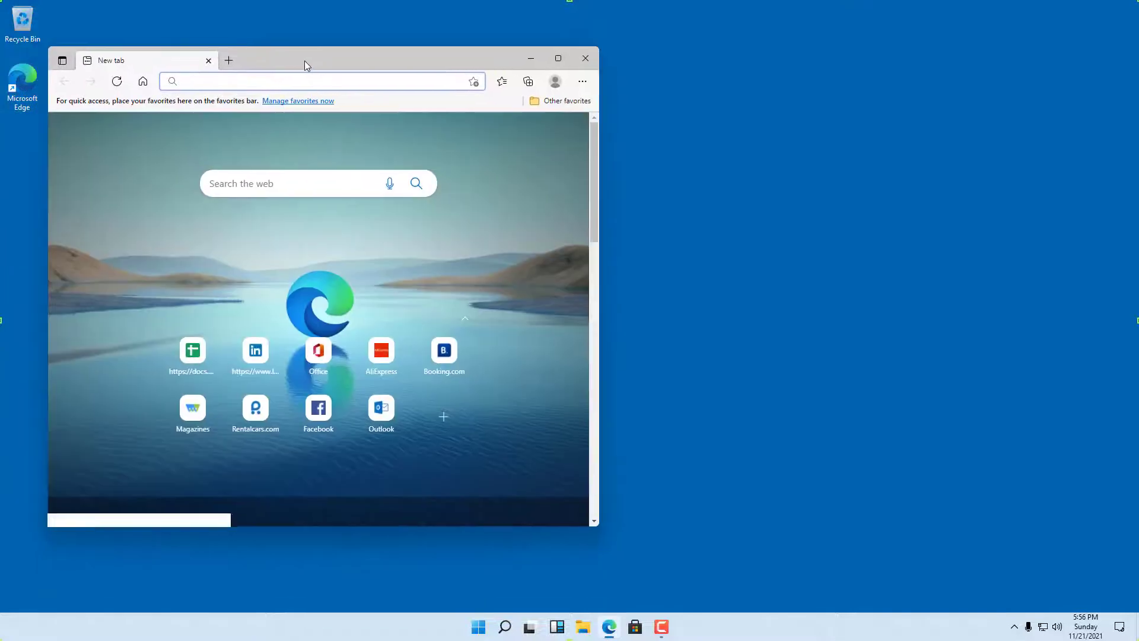
{"action": "left_click", "coordinate": [227, 61]}
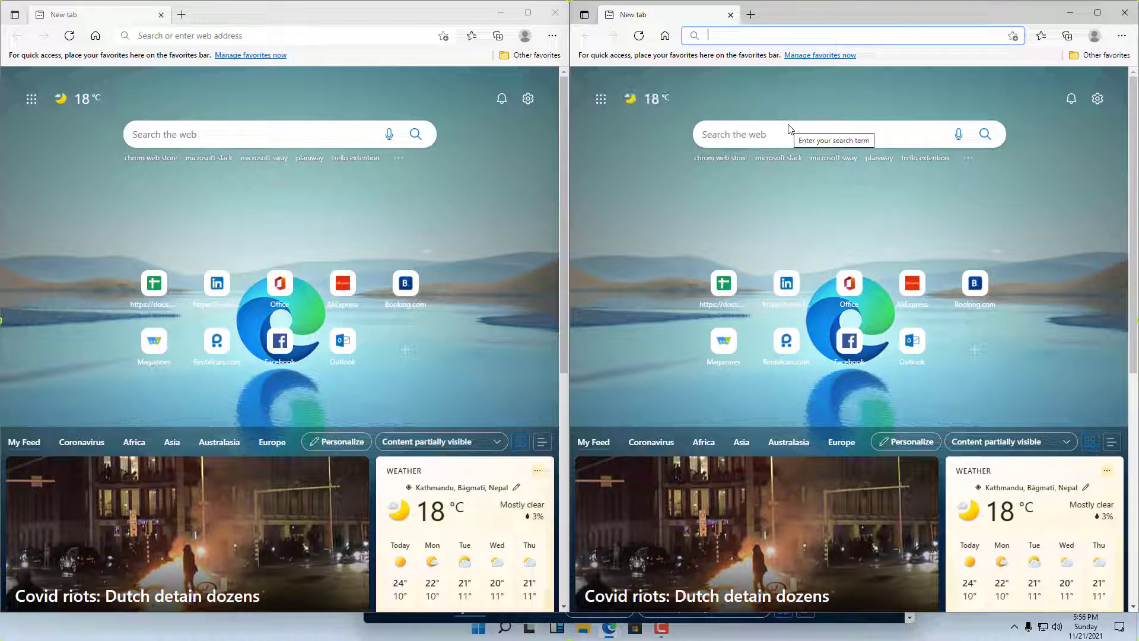
{"action": "mouse_move", "coordinate": [610, 88]}
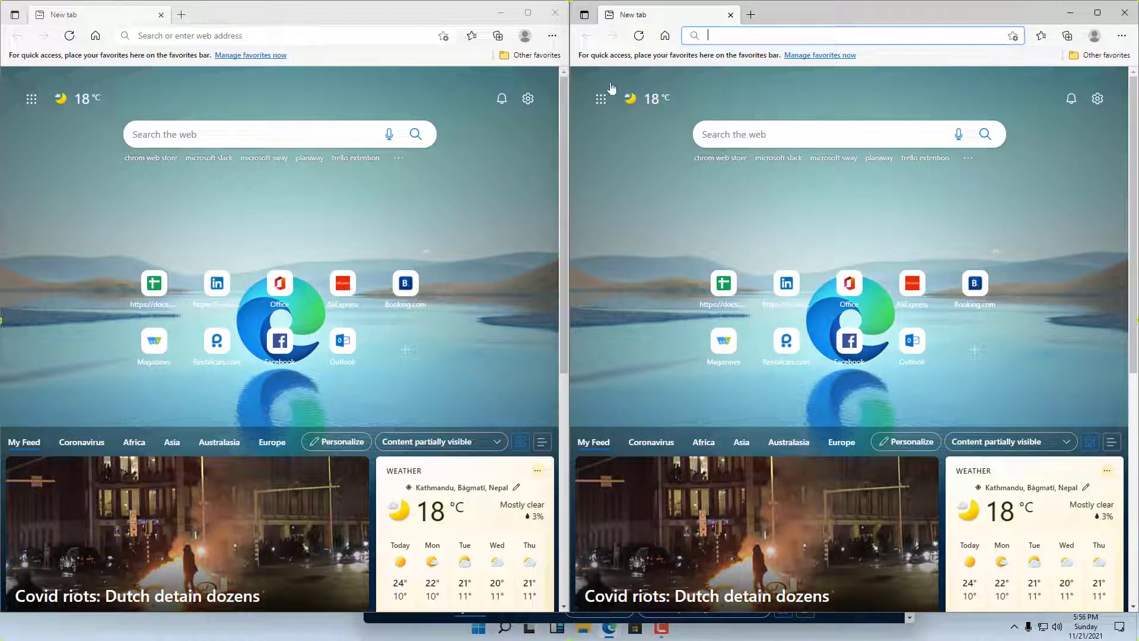
{"action": "mouse_move", "coordinate": [528, 13]}
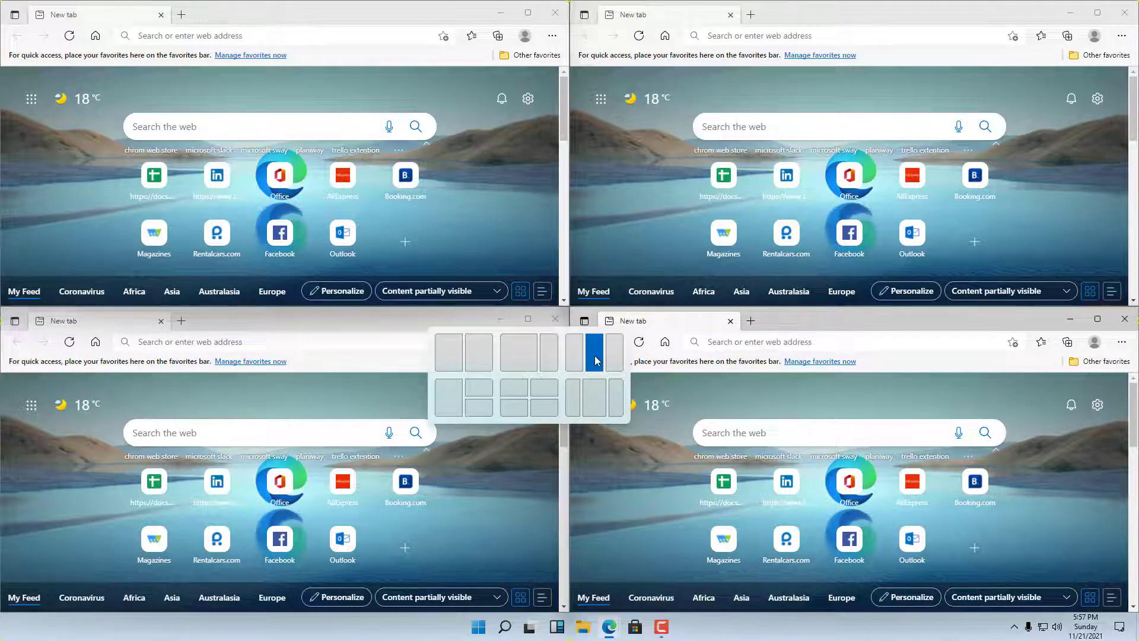
Snap the Edge windows into the three-column layout, filling the left two columns
{"action": "left_click", "coordinate": [593, 352]}
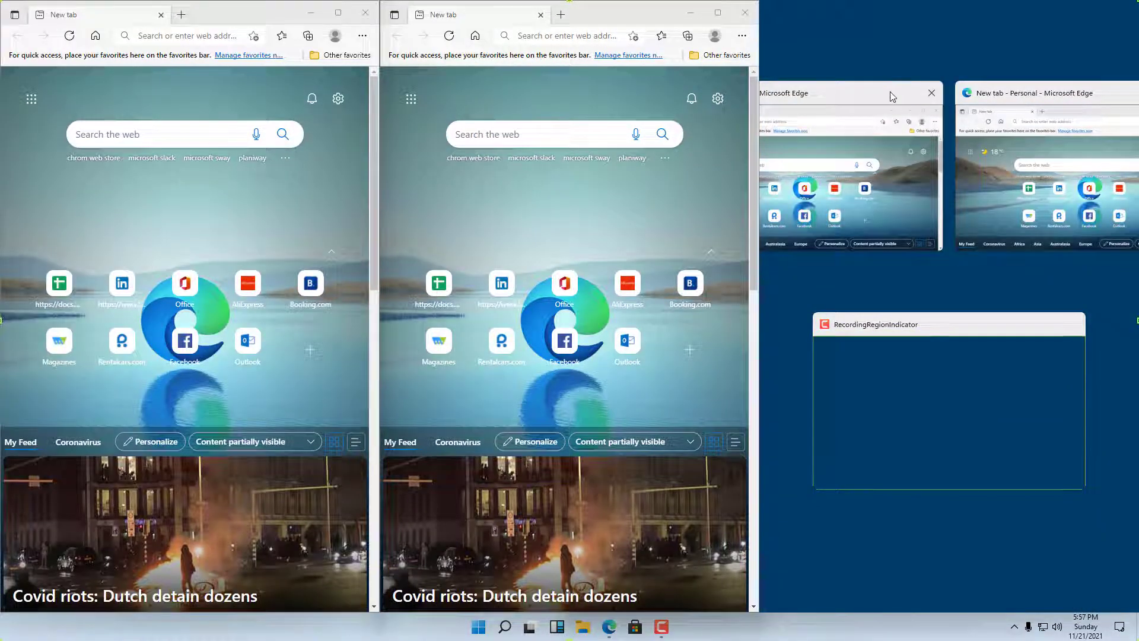
{"action": "mouse_move", "coordinate": [860, 97]}
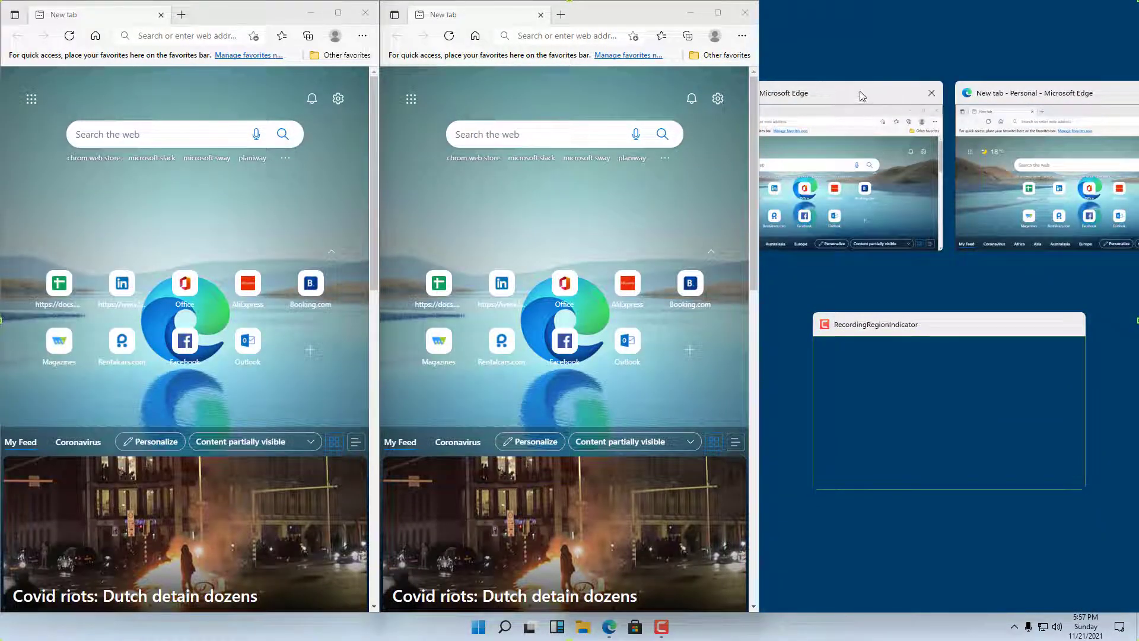